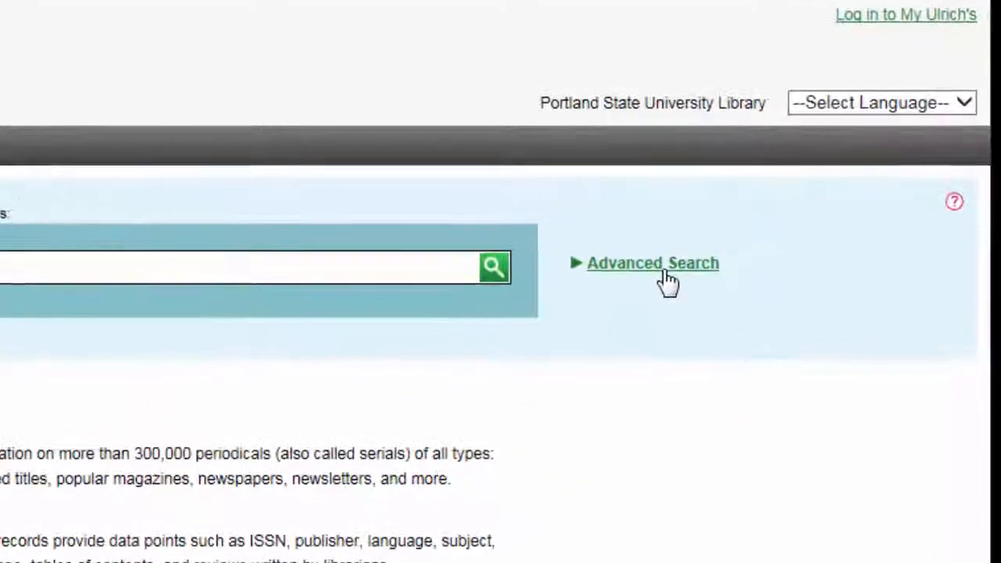
- Open Ulrichsweb's Advanced Search form from the basic search page
{"action": "left_click", "coordinate": [652, 263]}
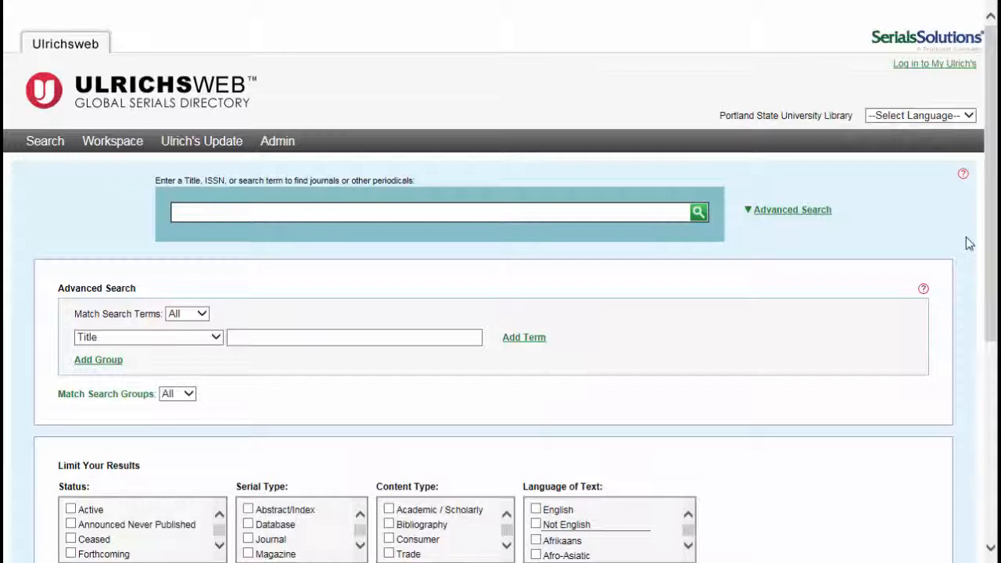
- Limit results to Active status, Magazine serial type and Trade content type
{"action": "scroll", "scroll_direction": "down", "scroll_amount": 3}
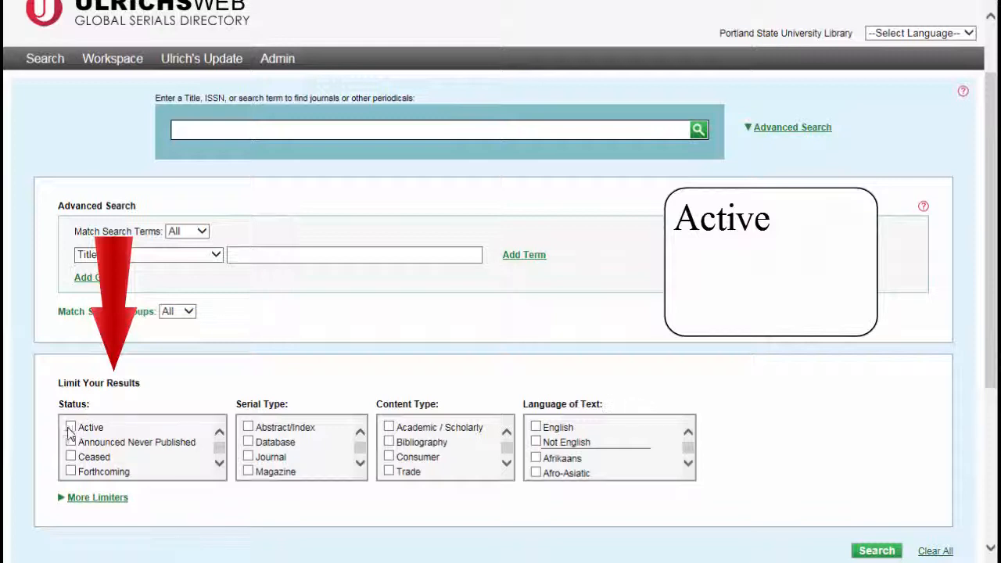
{"action": "left_click", "coordinate": [71, 427]}
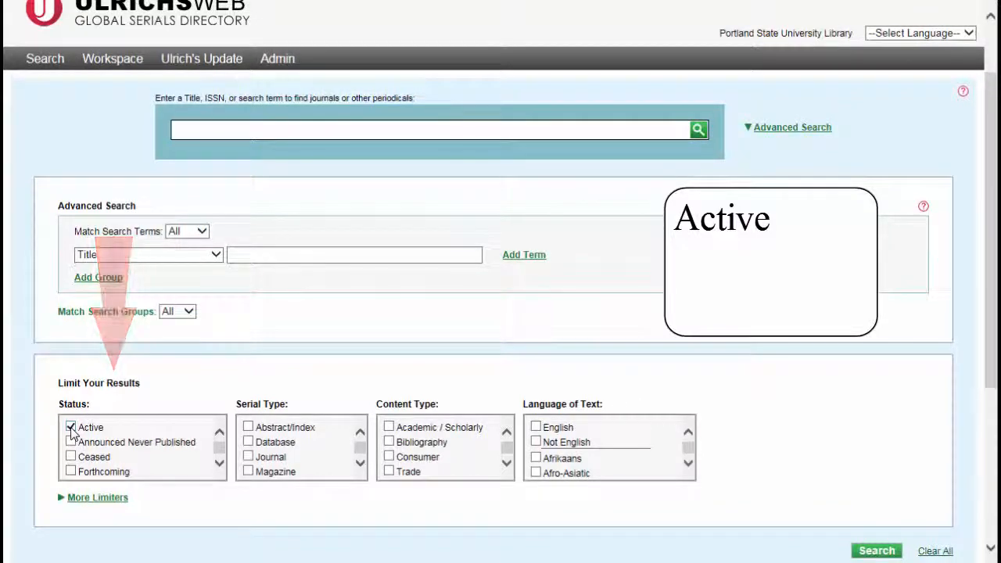
{"action": "left_click", "coordinate": [71, 428]}
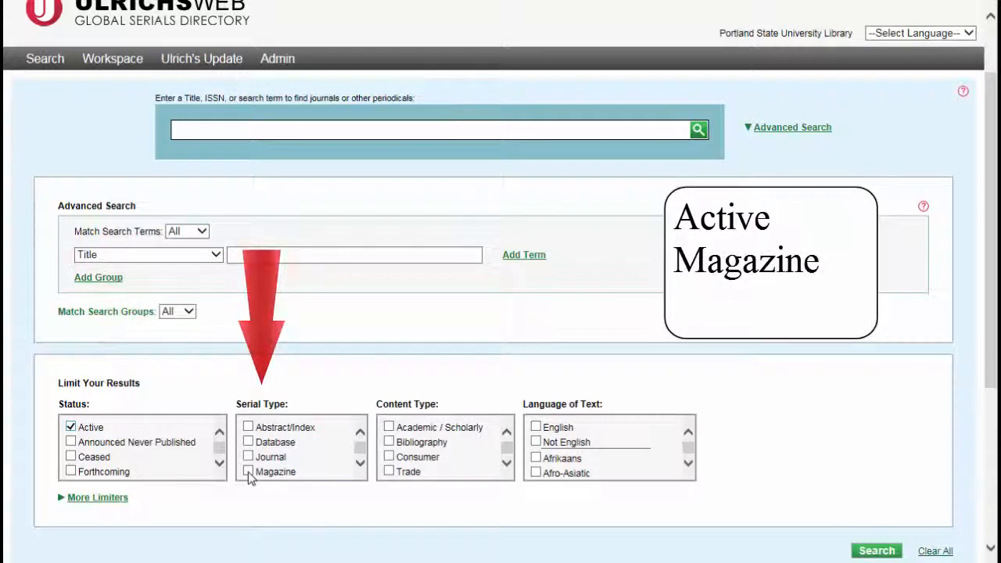
{"action": "left_click", "coordinate": [248, 472]}
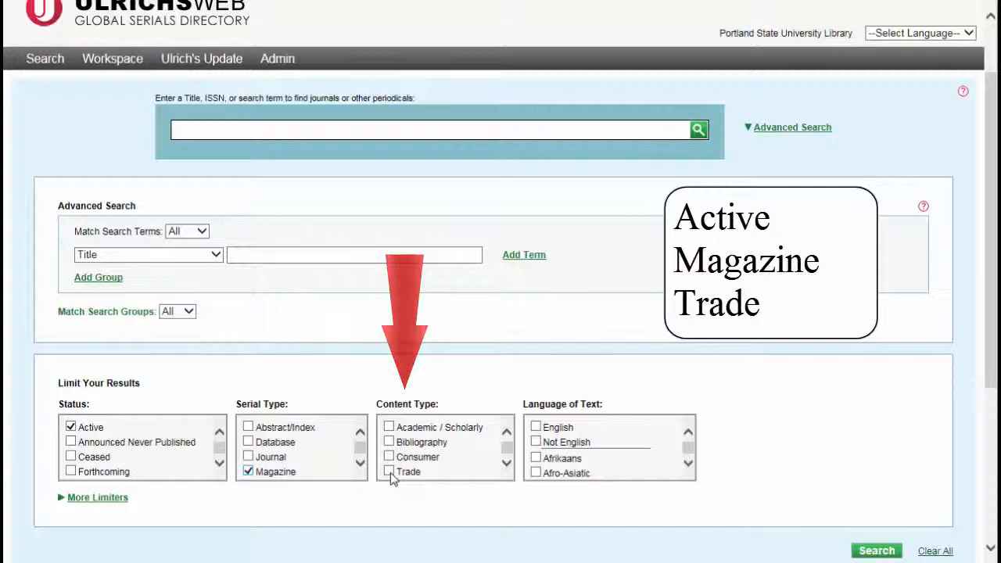
{"action": "left_click", "coordinate": [388, 471]}
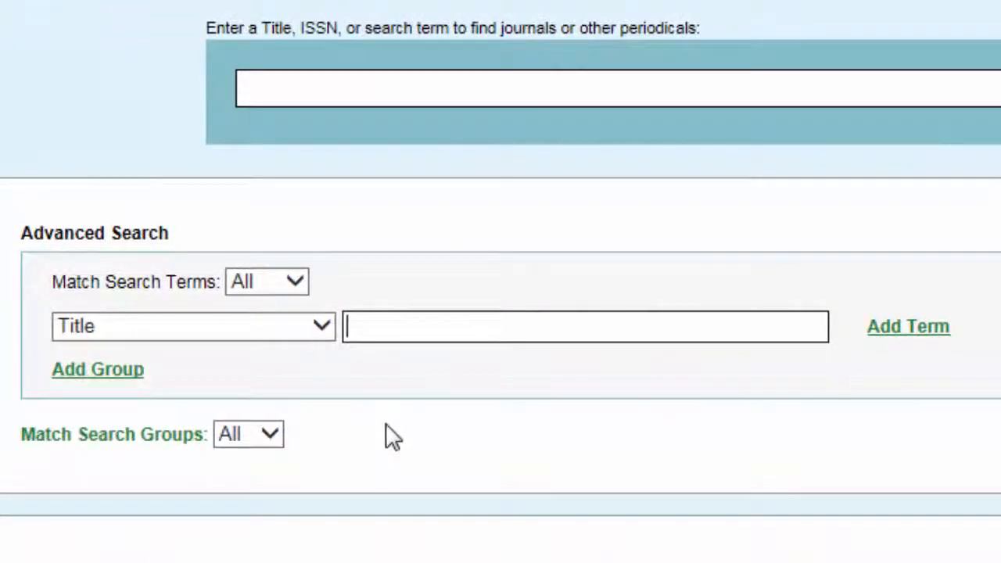
- Enter hotel* as the search term and search it in the Keyword field
{"action": "type", "text": "hotel"}
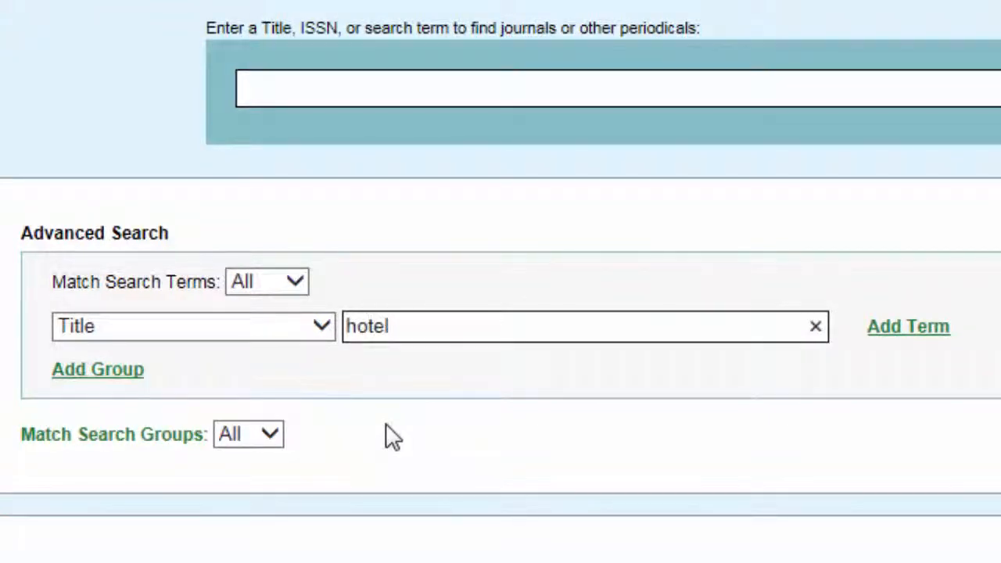
{"action": "type", "text": "*"}
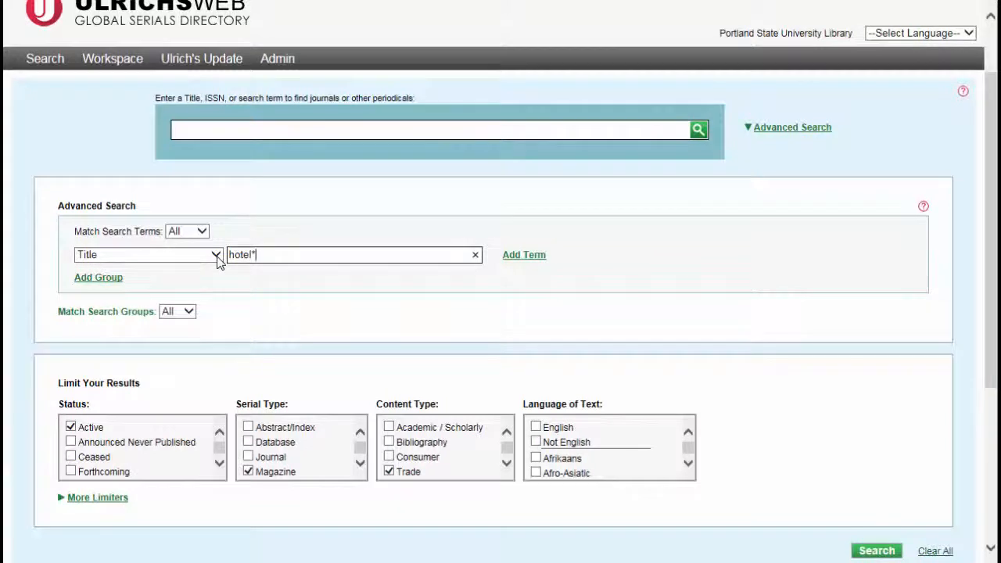
{"action": "left_click", "coordinate": [148, 254]}
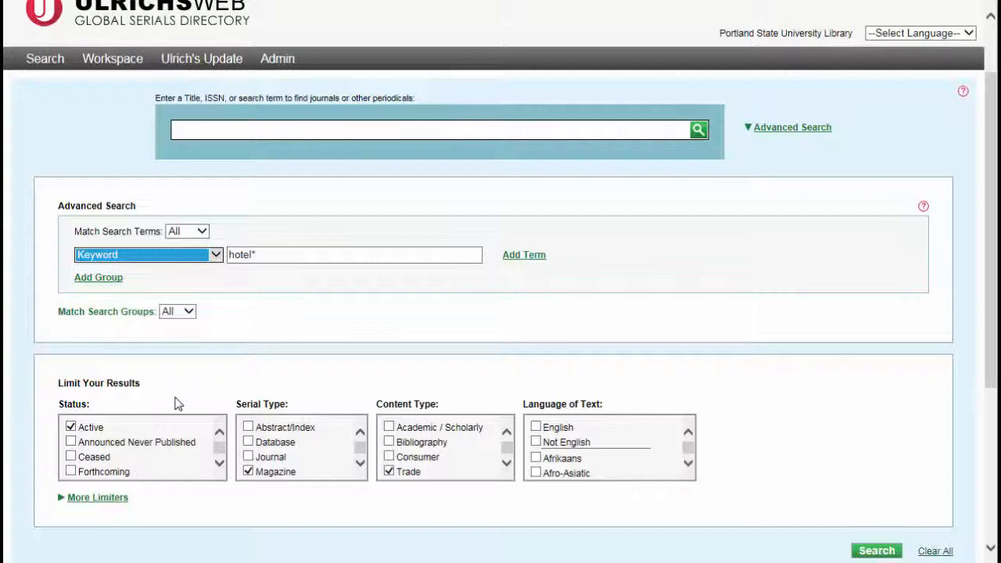
{"action": "mouse_move", "coordinate": [159, 388]}
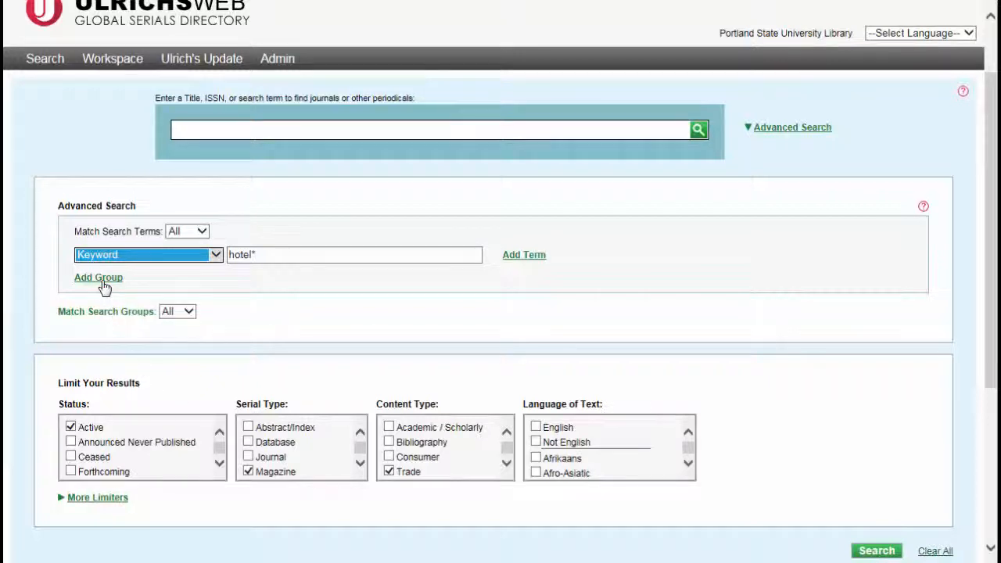
- Add a Country of Publication group for United States and run the search
{"action": "left_click", "coordinate": [98, 277]}
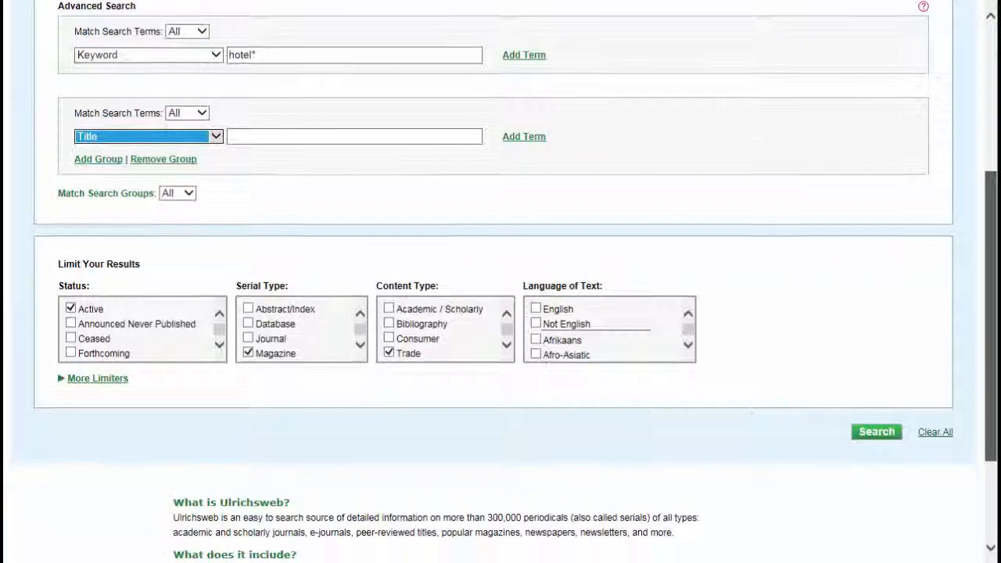
{"action": "left_click", "coordinate": [148, 136]}
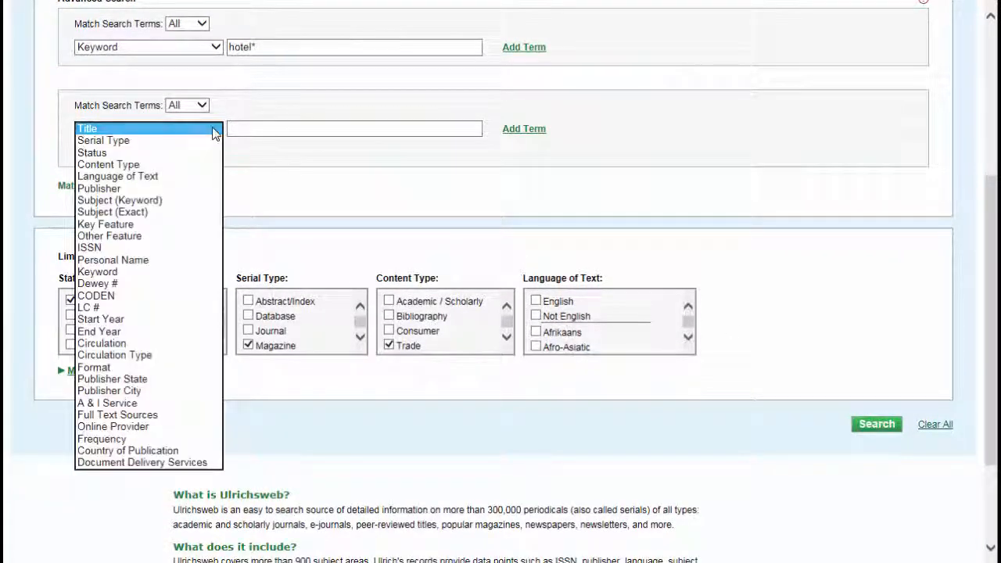
{"action": "left_click", "coordinate": [127, 450]}
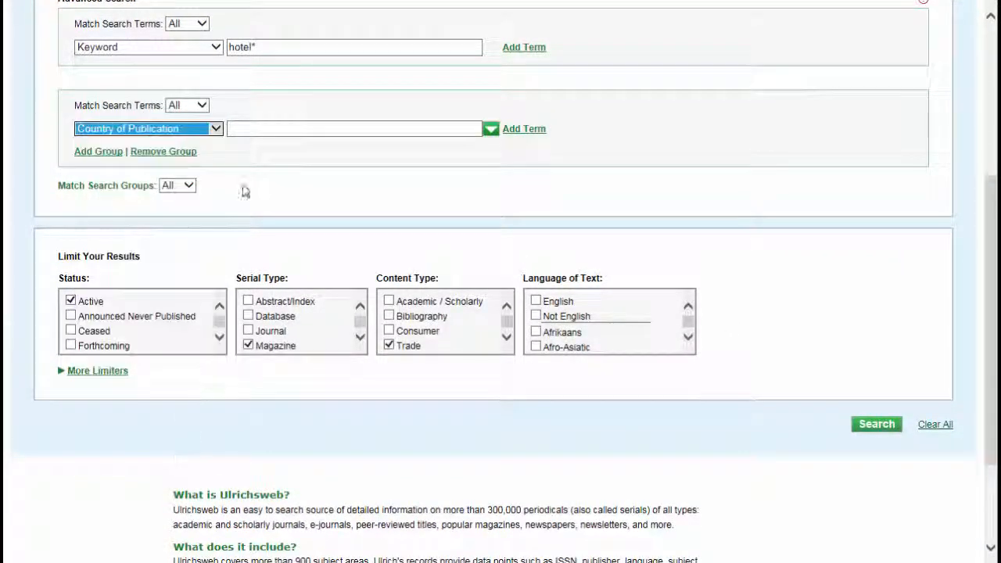
{"action": "type", "text": "united states"}
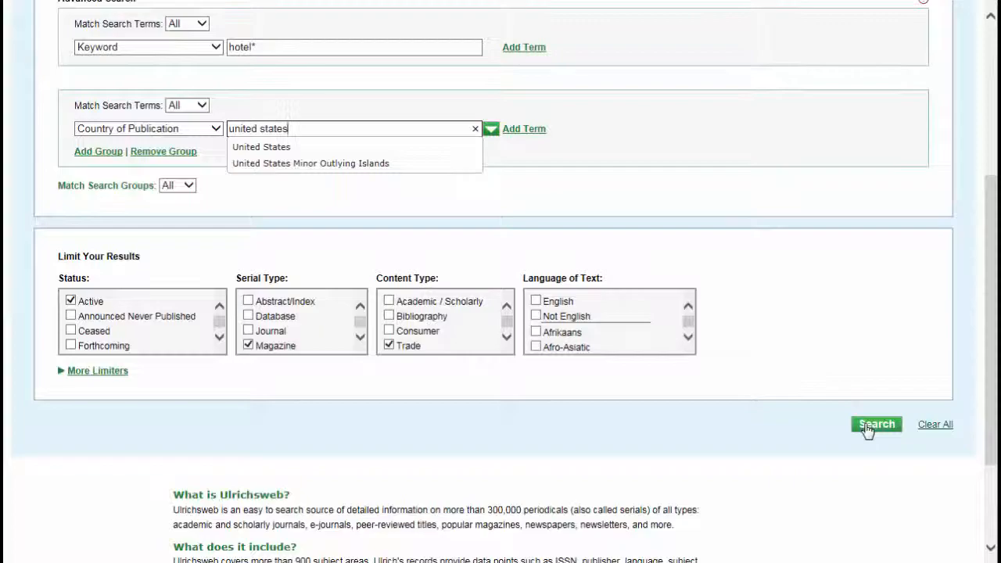
{"action": "left_click", "coordinate": [876, 424]}
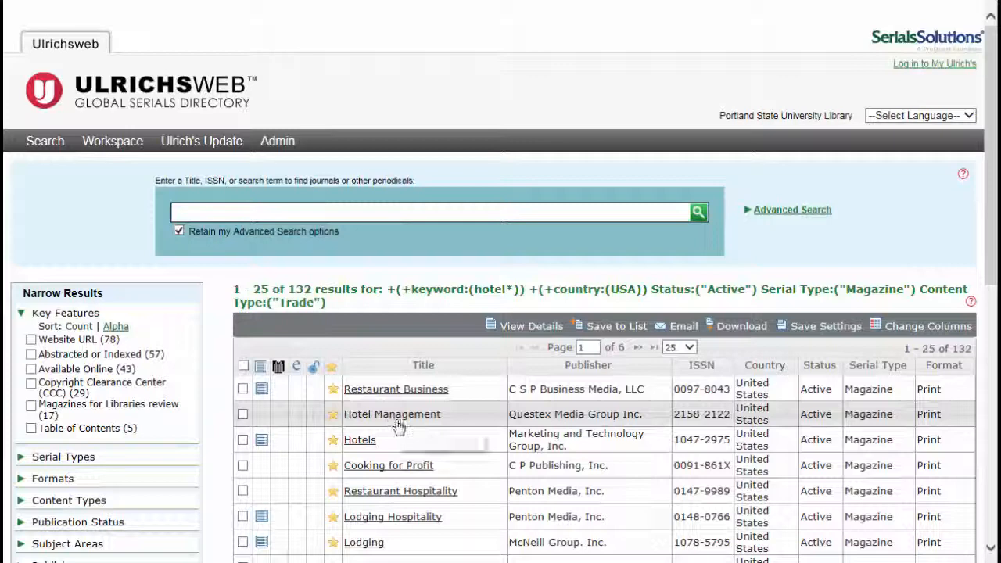
- Open the Hotel Management record and scroll through its Basic Description
{"action": "left_click", "coordinate": [391, 414]}
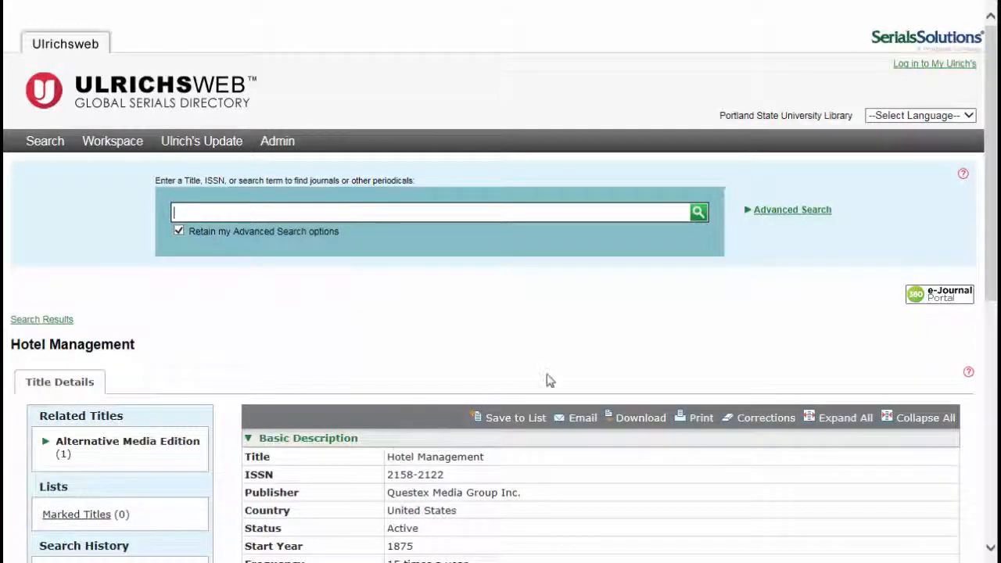
{"action": "scroll", "scroll_direction": "down", "scroll_amount": 3}
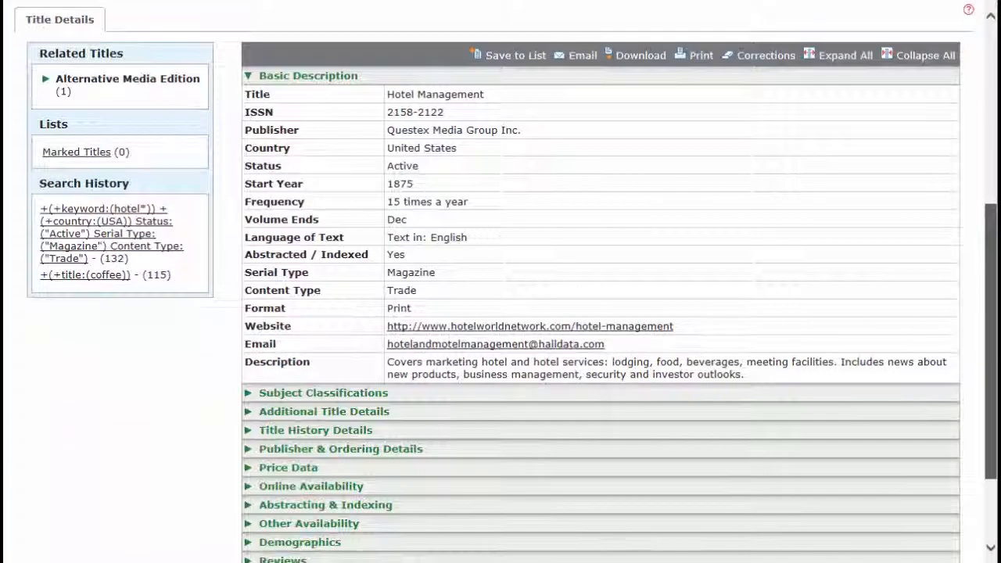
{"action": "scroll", "scroll_direction": "down", "scroll_amount": 3}
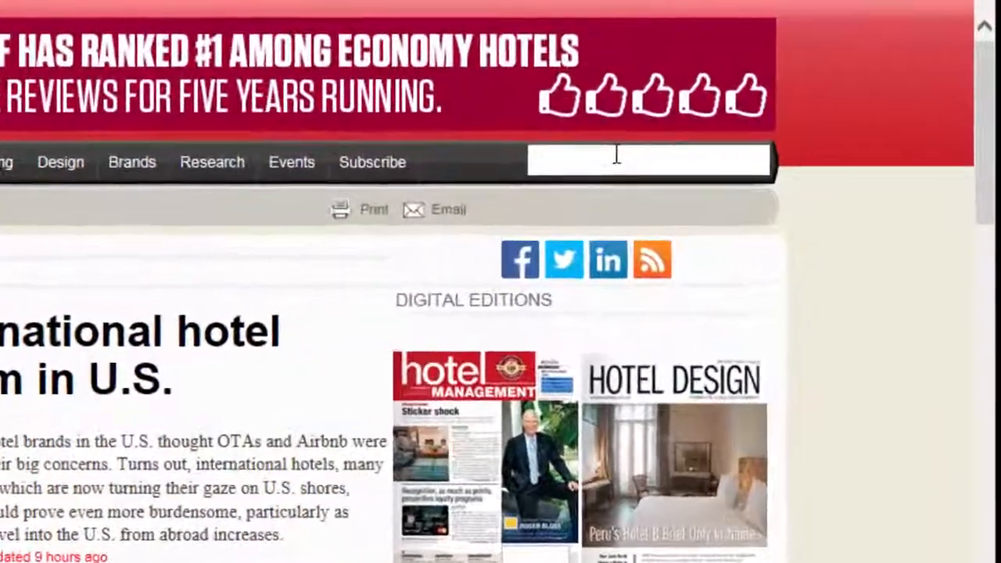
- Search the Hotel Management website for 'fore' to find forecast articles
{"action": "type", "text": "fore"}
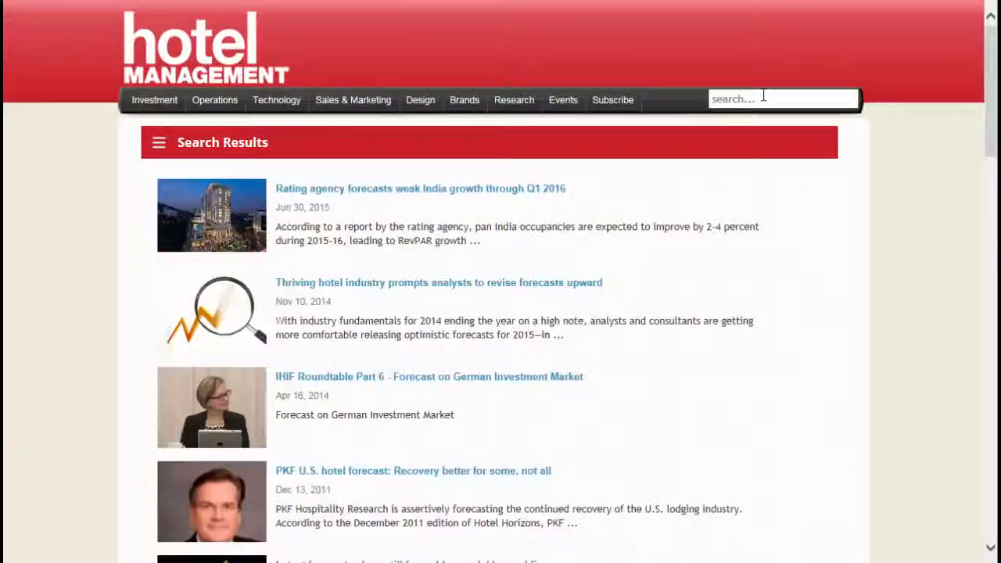
{"action": "mouse_move", "coordinate": [626, 105]}
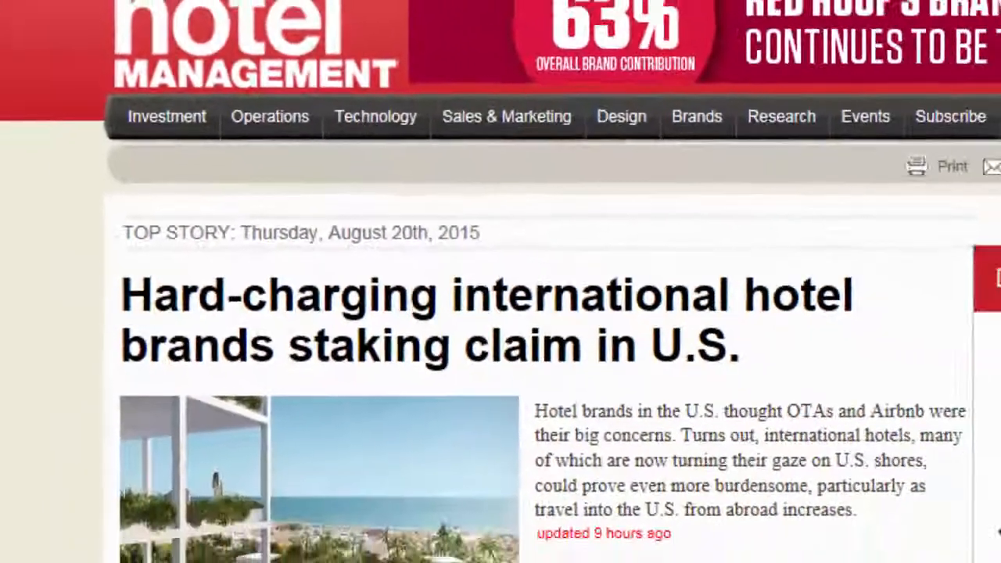
- Scroll down the home page and open the Hotel Management cover under Digital Editions
{"action": "scroll", "scroll_direction": "down", "scroll_amount": 3}
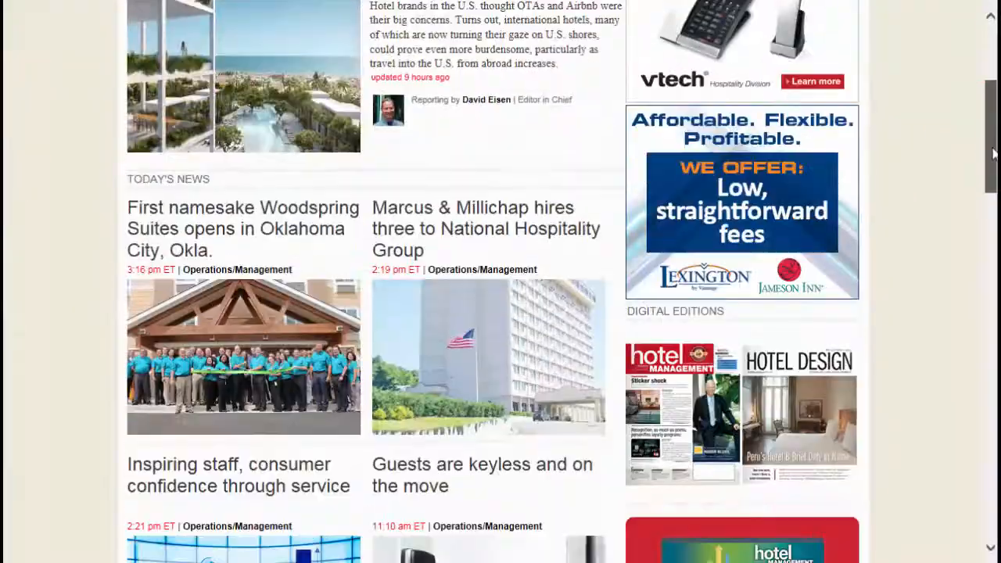
{"action": "scroll", "scroll_direction": "down", "scroll_amount": 3}
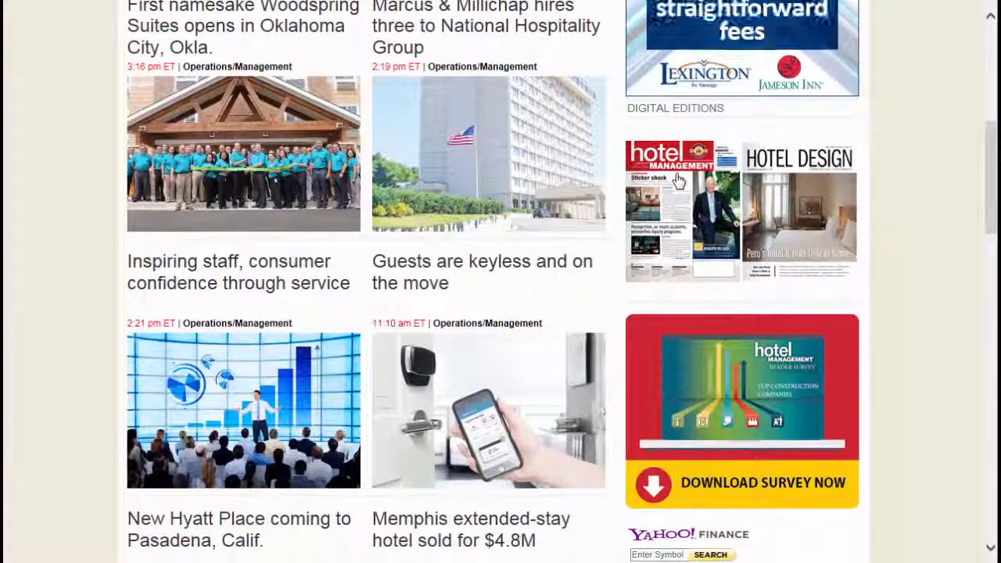
{"action": "left_click", "coordinate": [680, 209]}
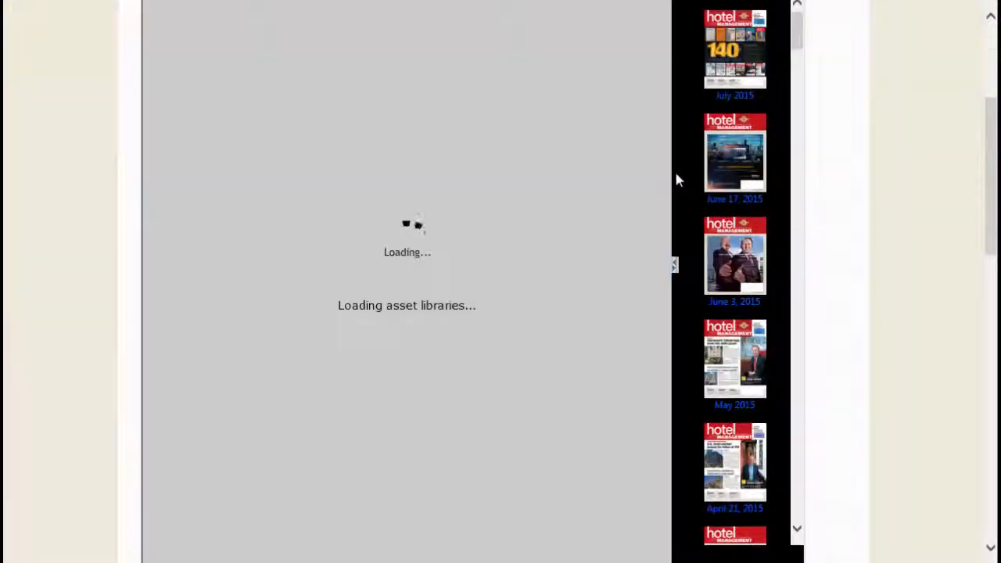